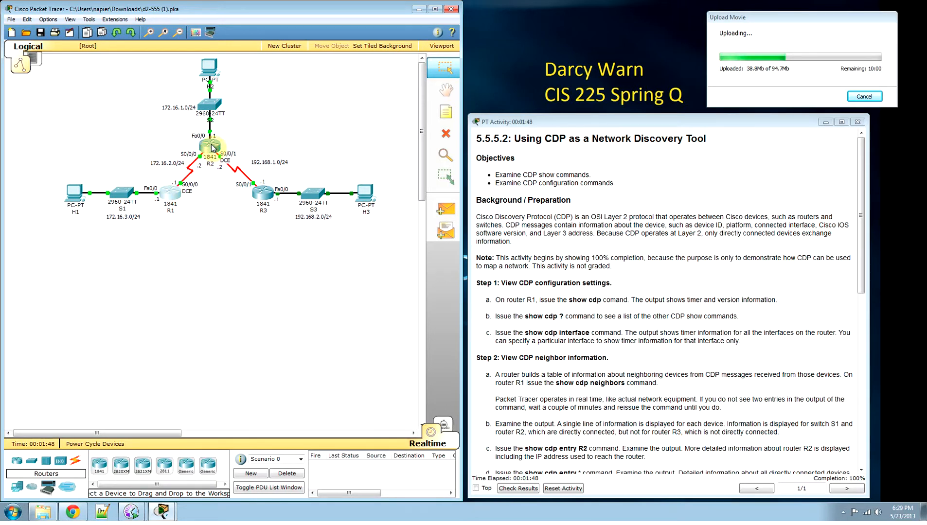
pyautogui.moveTo(210, 146)
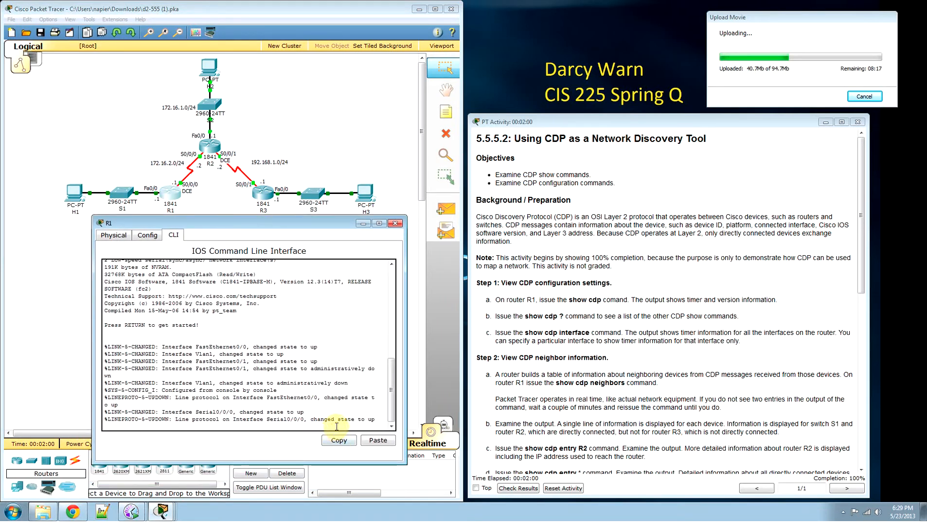
# On R1, run show cdp, show cdp ? and show cdp interface to view CDP timers and interface status.
pyautogui.press('enter')
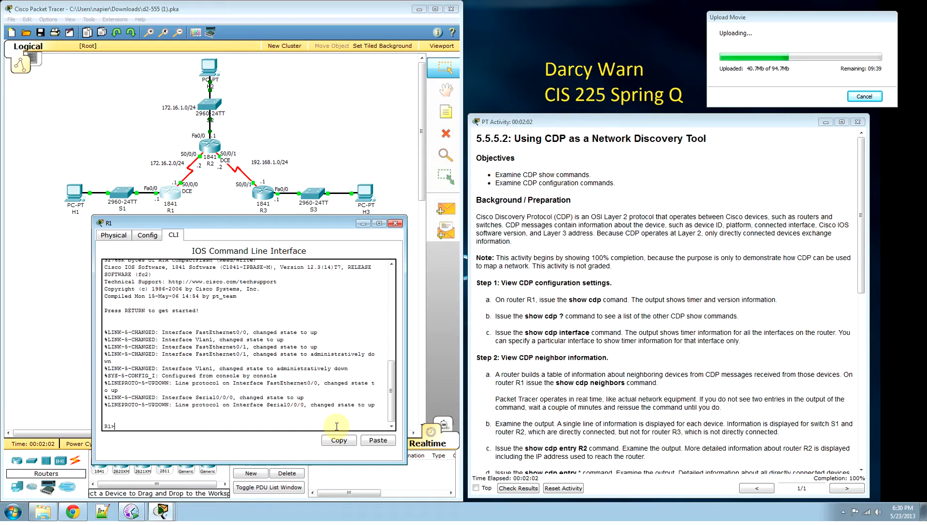
pyautogui.write('show cdp')
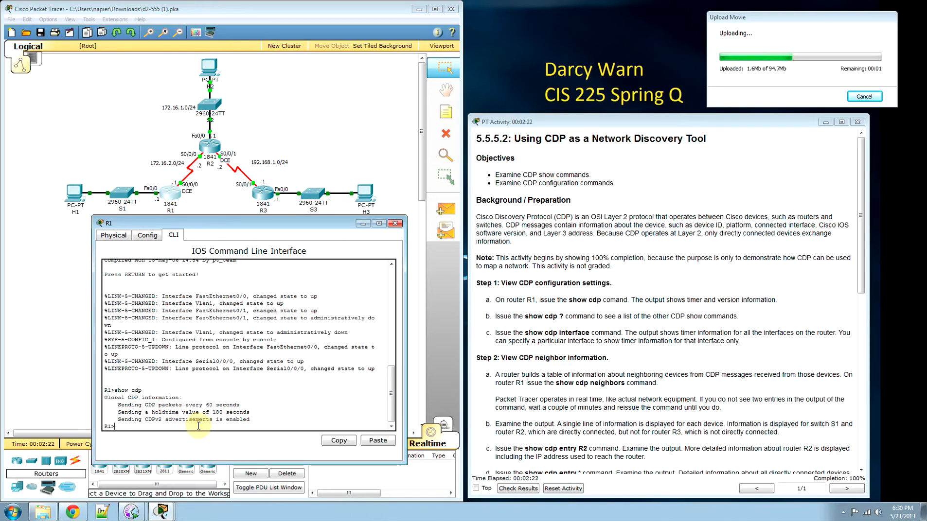
pyautogui.write('show c')
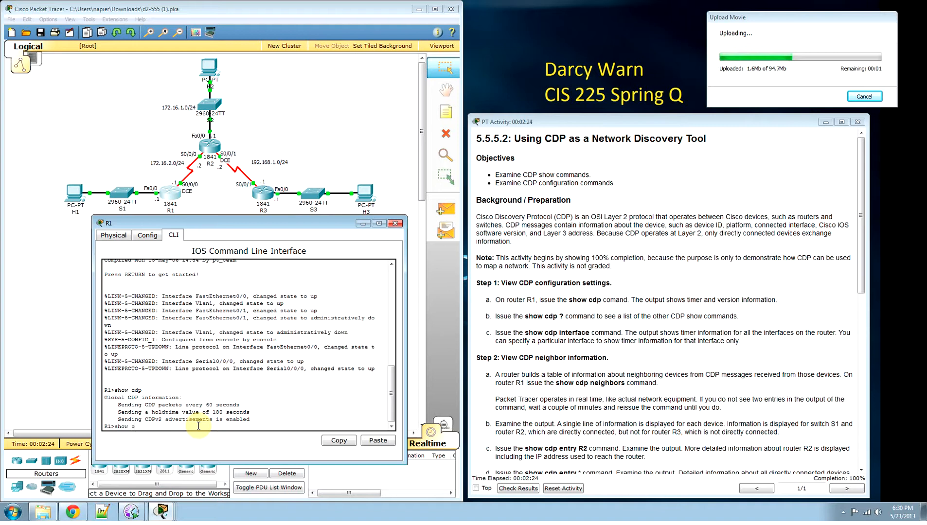
pyautogui.write('dp')
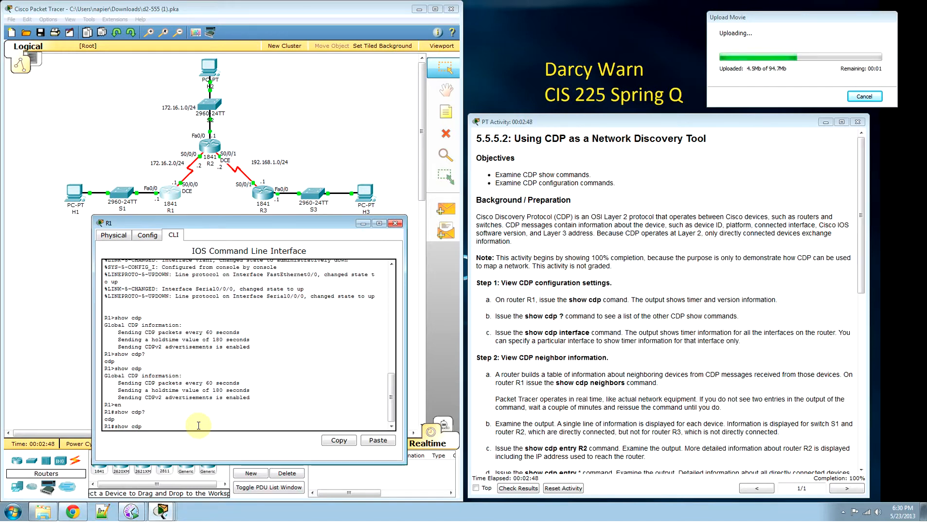
pyautogui.write('sho')
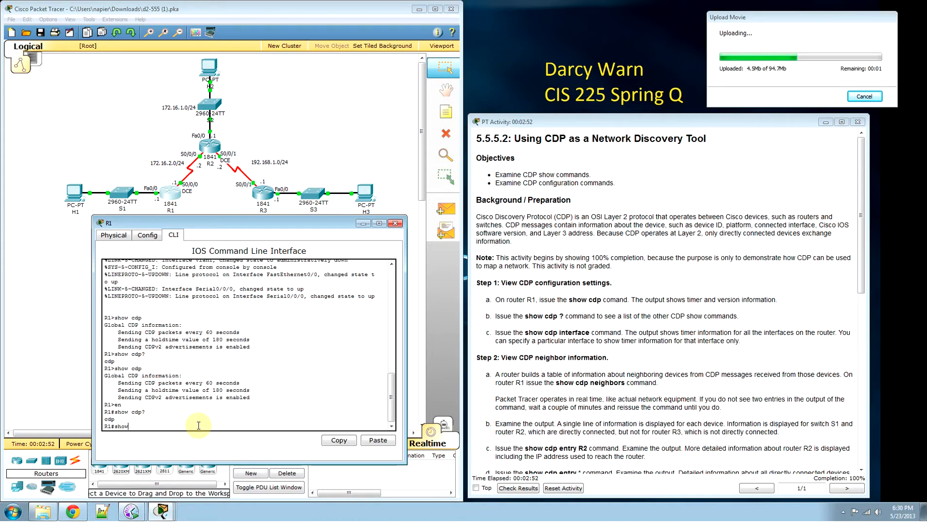
pyautogui.write('cdp interface')
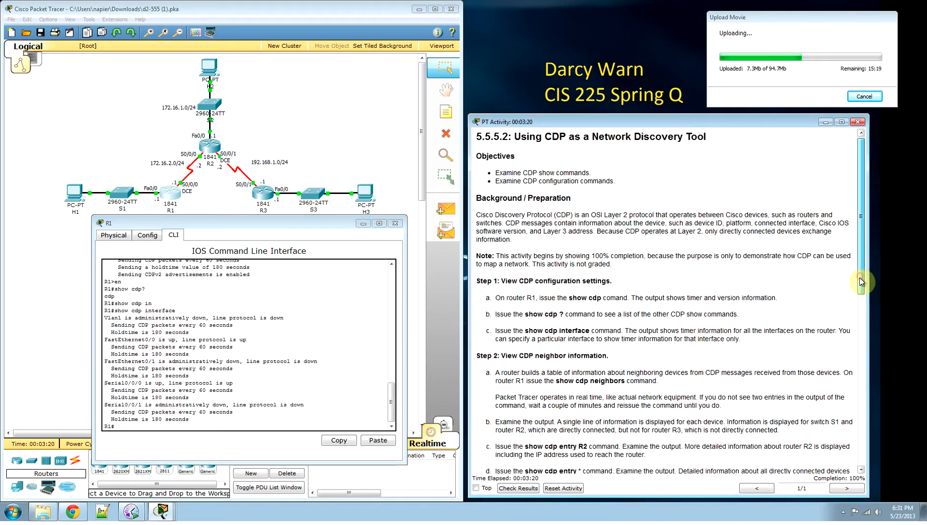
# On R1, run show cdp entry R2 and show cdp entry *, paging through the neighbor details.
pyautogui.scroll(-3)
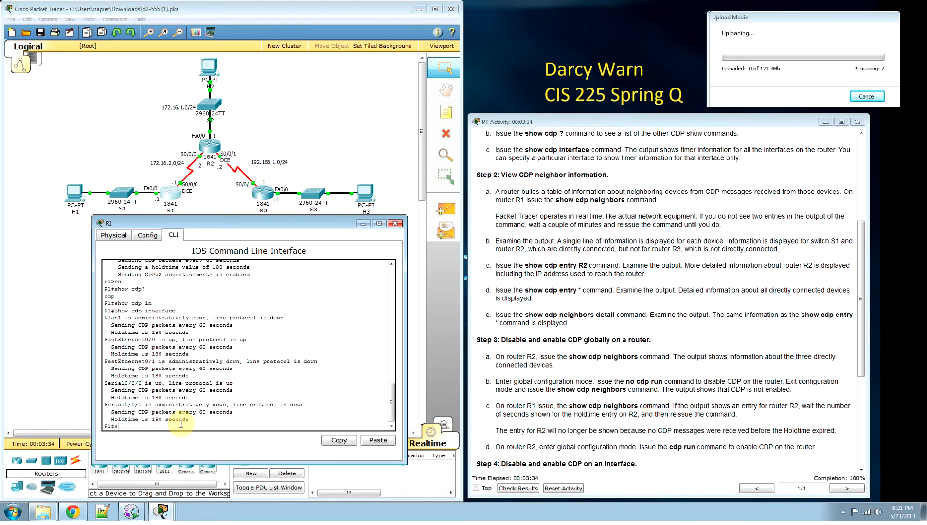
pyautogui.write('show cdp e')
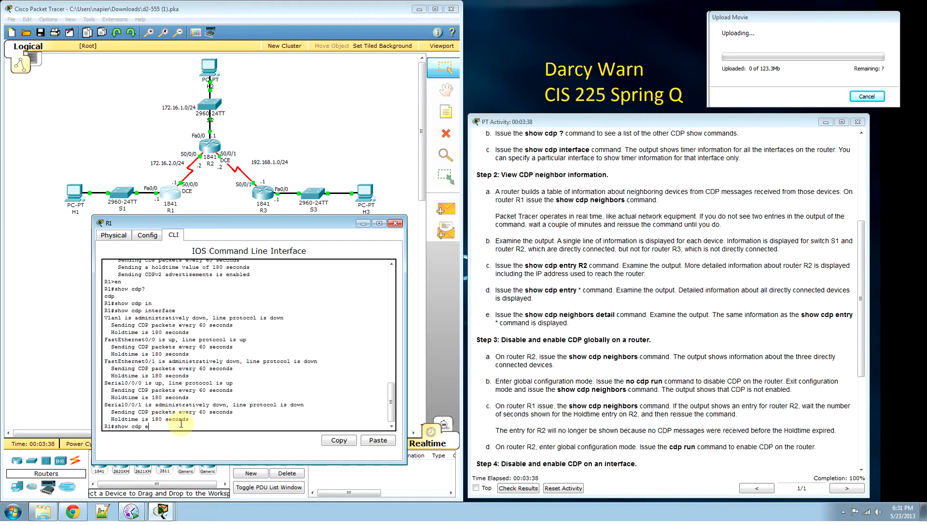
pyautogui.write('ntry r2')
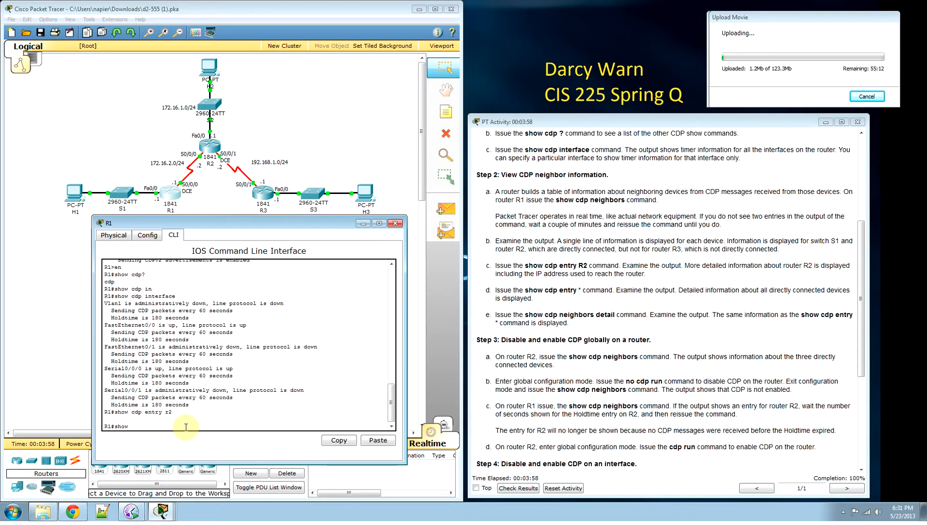
pyautogui.write('cdp')
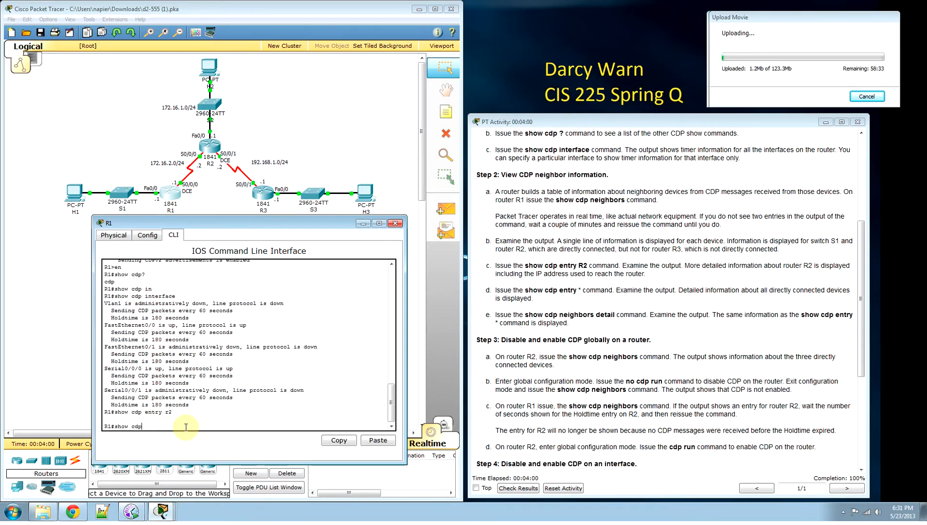
pyautogui.write('entry')
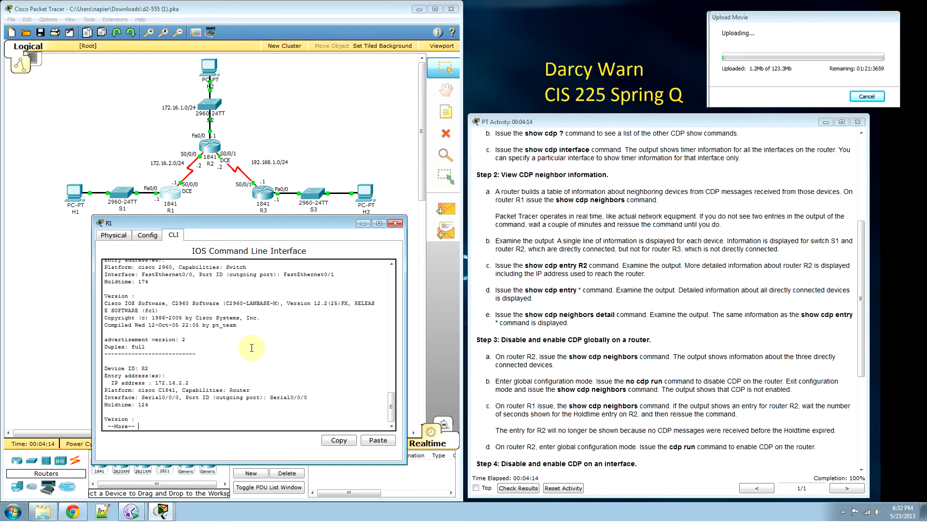
pyautogui.moveTo(204, 339)
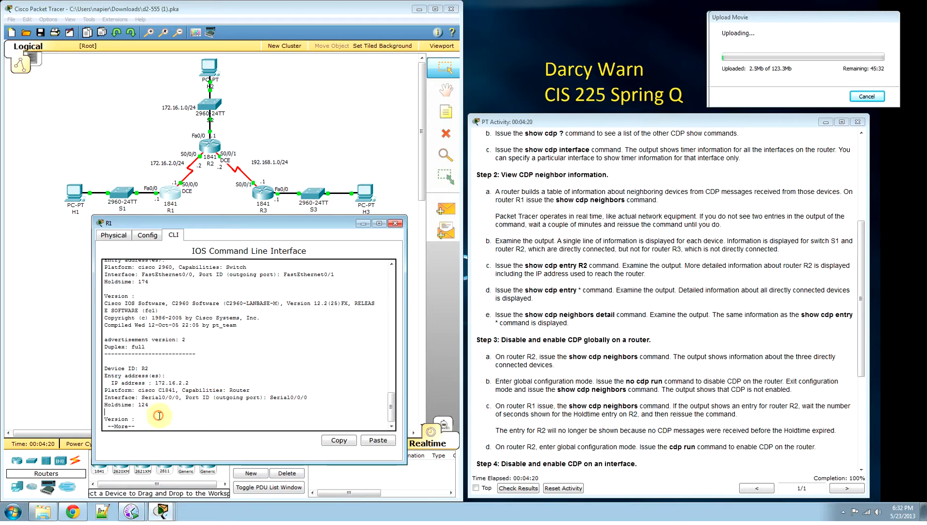
pyautogui.moveTo(233, 408)
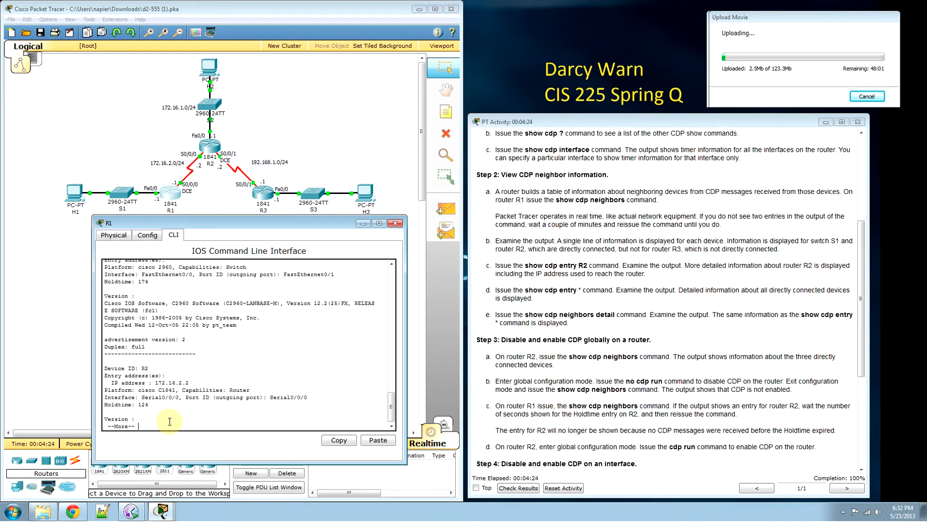
pyautogui.press('space')
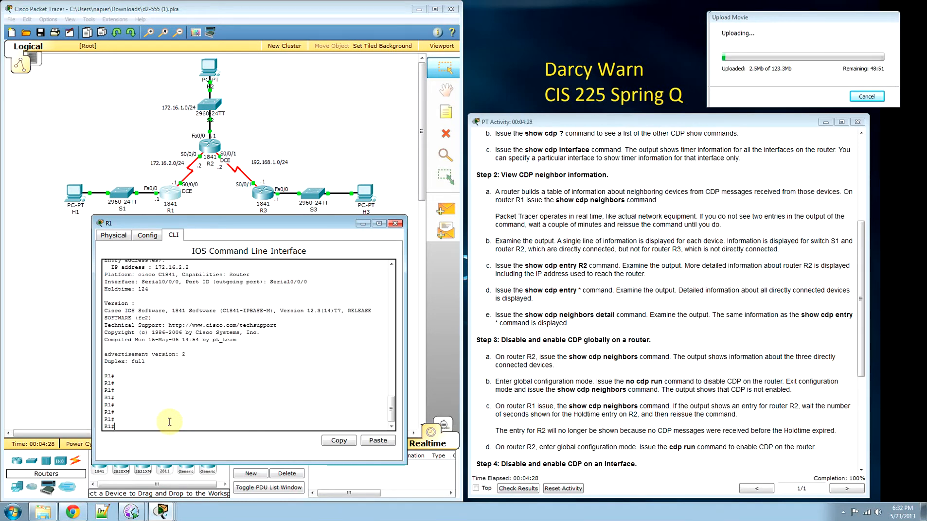
pyautogui.write('show')
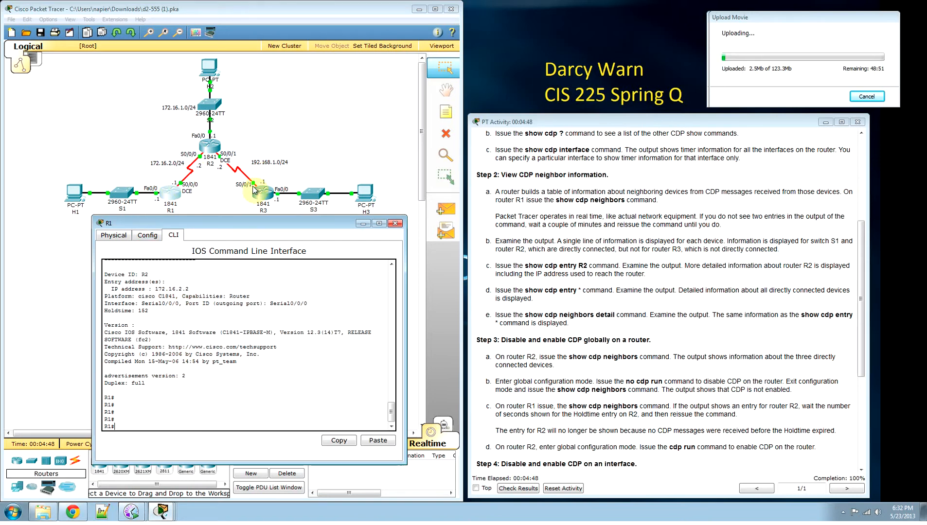
pyautogui.moveTo(835, 348)
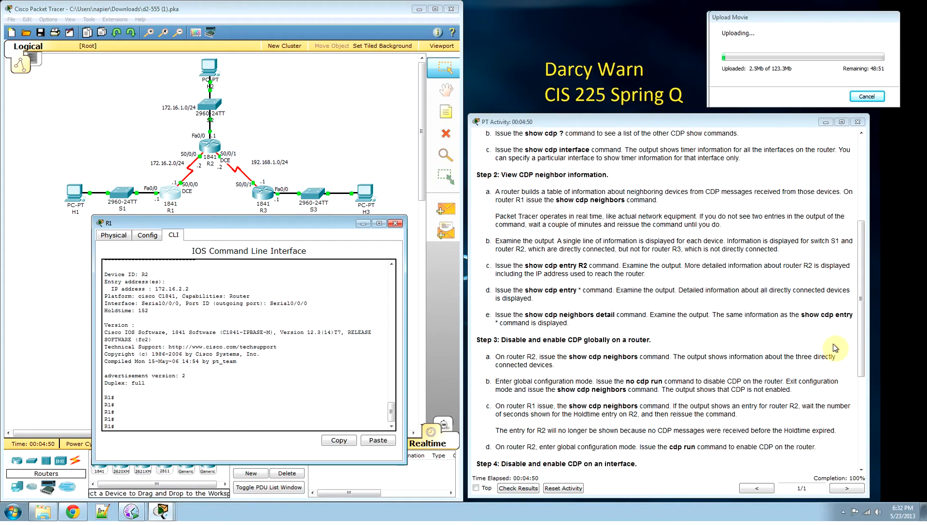
# Switch R2's window to its CLI and enter global configuration mode.
pyautogui.scroll(-3)
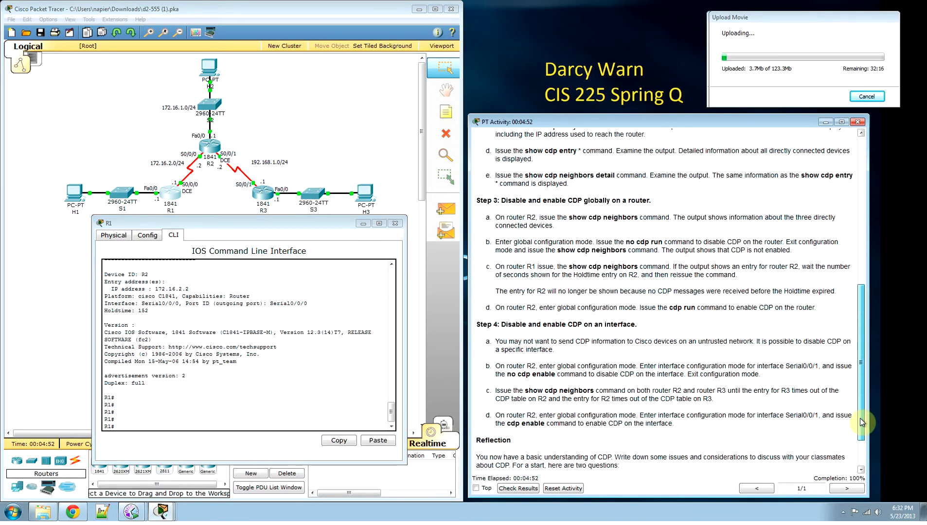
pyautogui.scroll(-3)
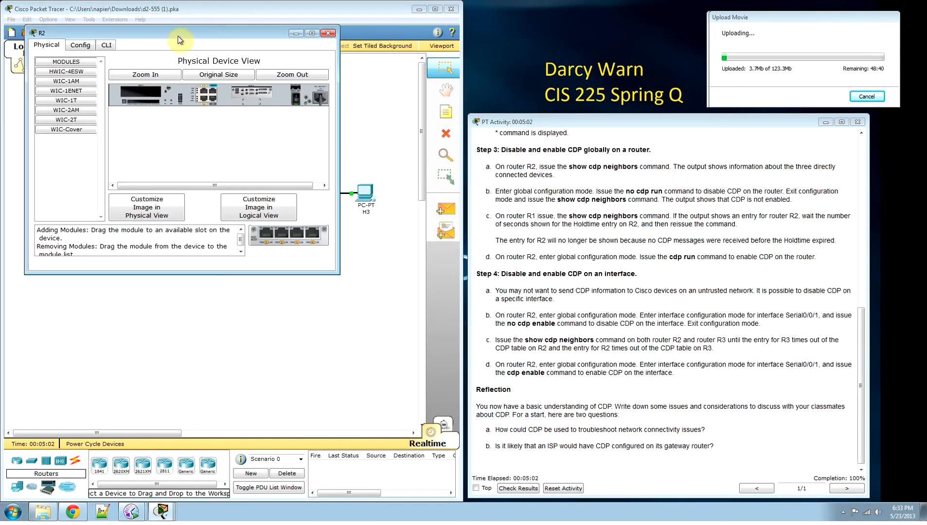
pyautogui.click(138, 213)
pyautogui.write('conf t')
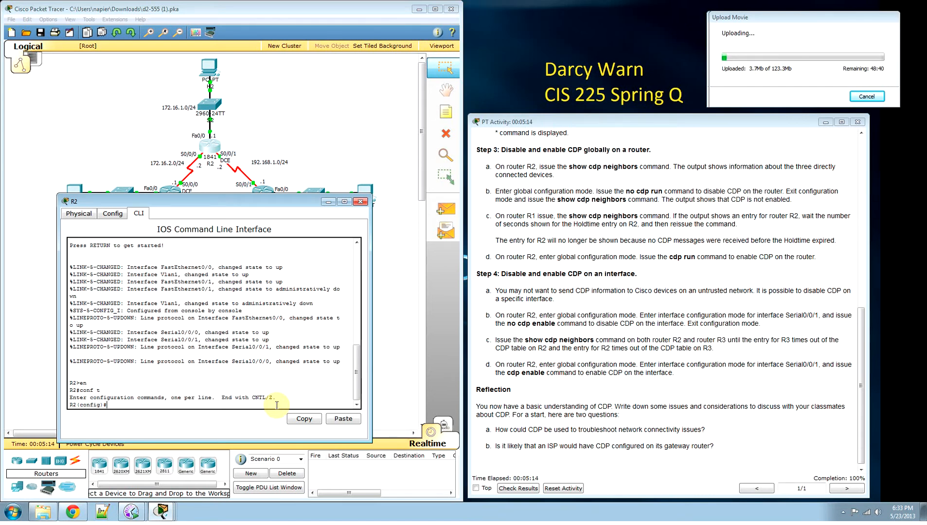
# Disable CDP on R2's Serial0/0/1 with no cdp enable in interface mode.
pyautogui.write('no cdp ena')
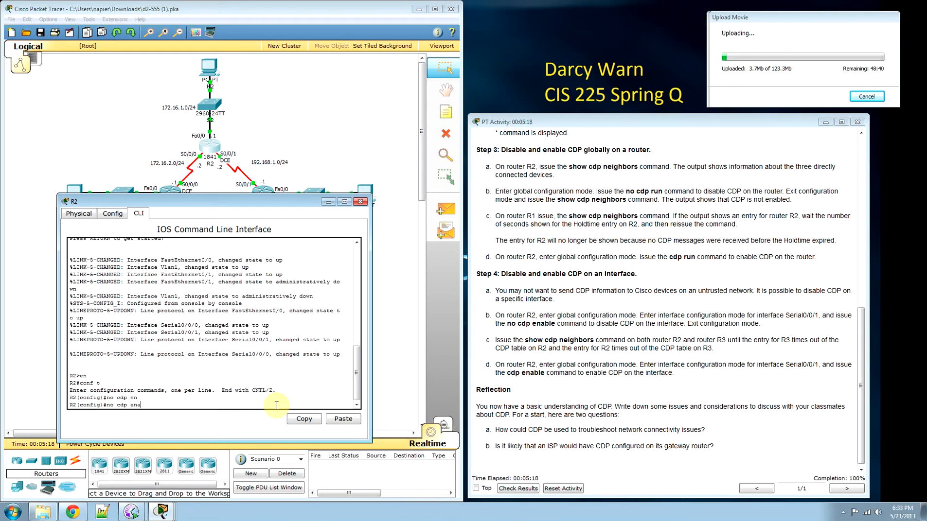
pyautogui.press('Return')
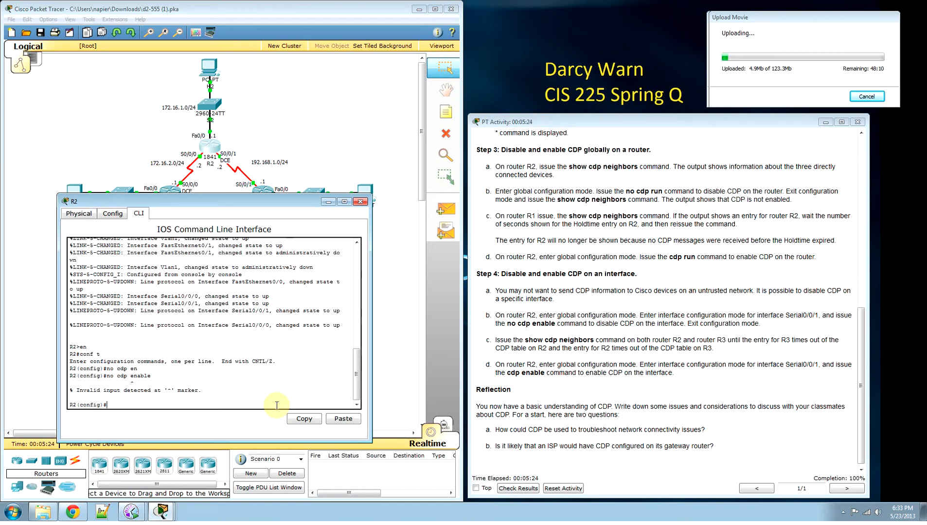
pyautogui.write('in')
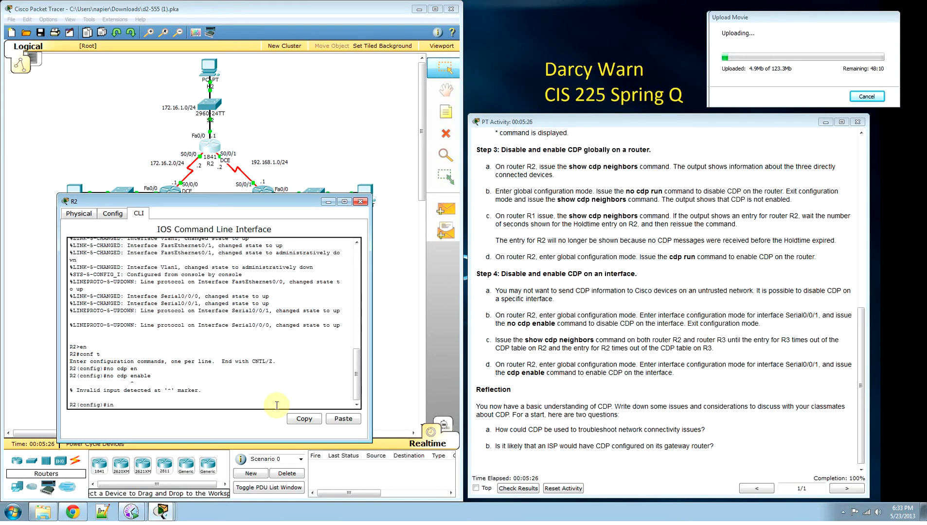
pyautogui.write('interface serial')
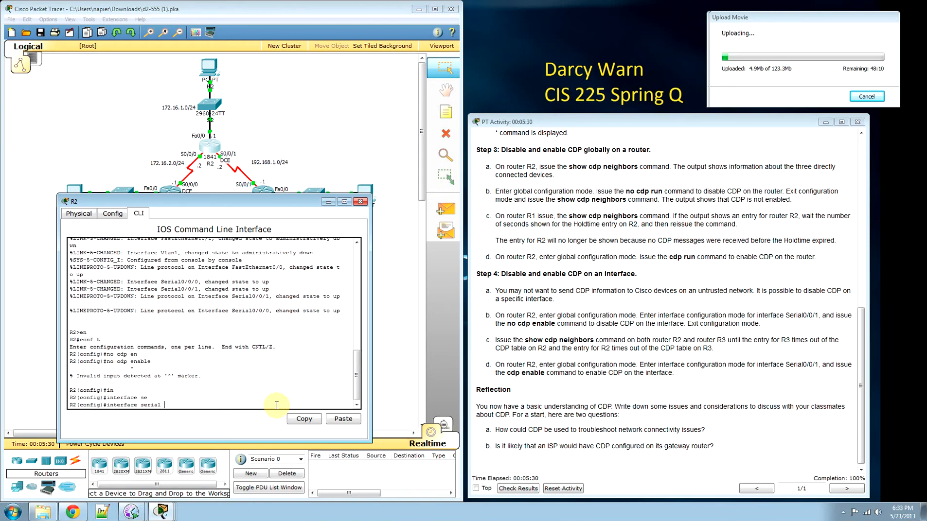
pyautogui.write('0/0/1')
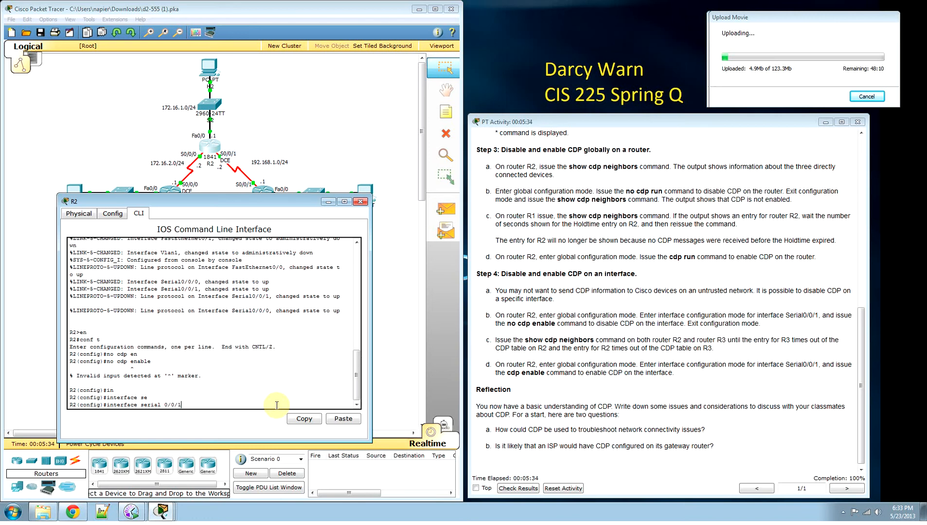
pyautogui.press('enter')
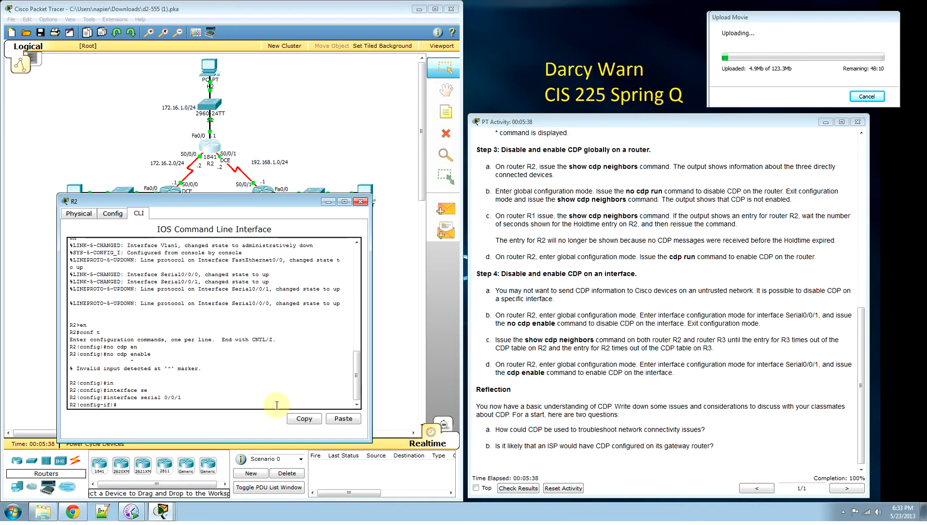
pyautogui.write('no cdp en')
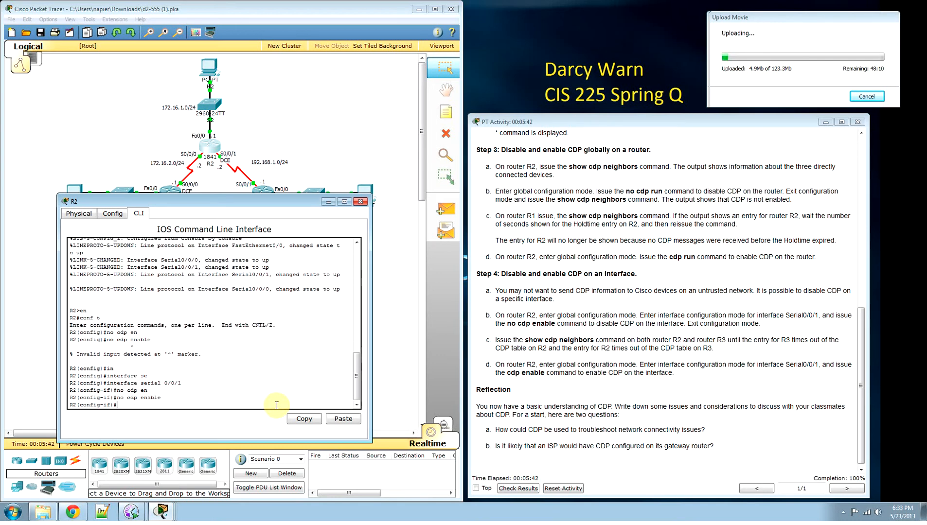
# Run show cdp neighbors on R2 from interface configuration mode.
pyautogui.write('show')
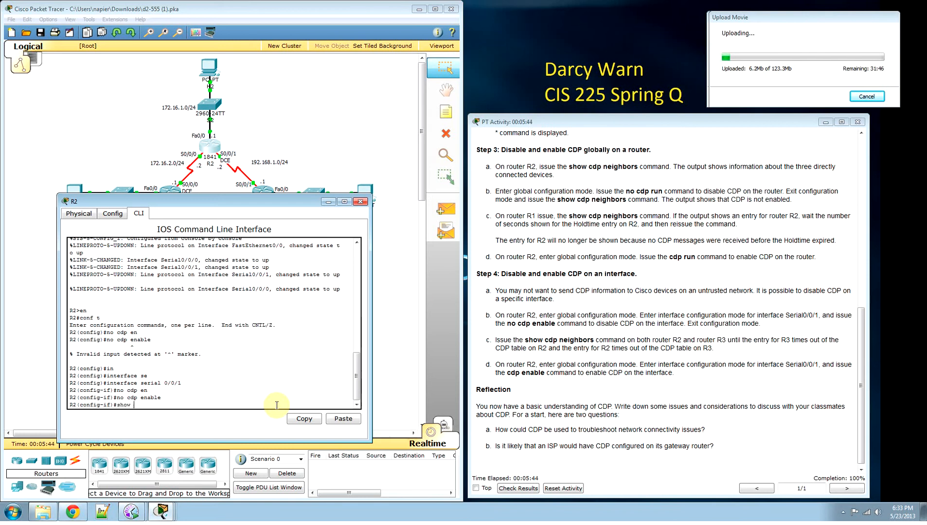
pyautogui.write('cdp neigh')
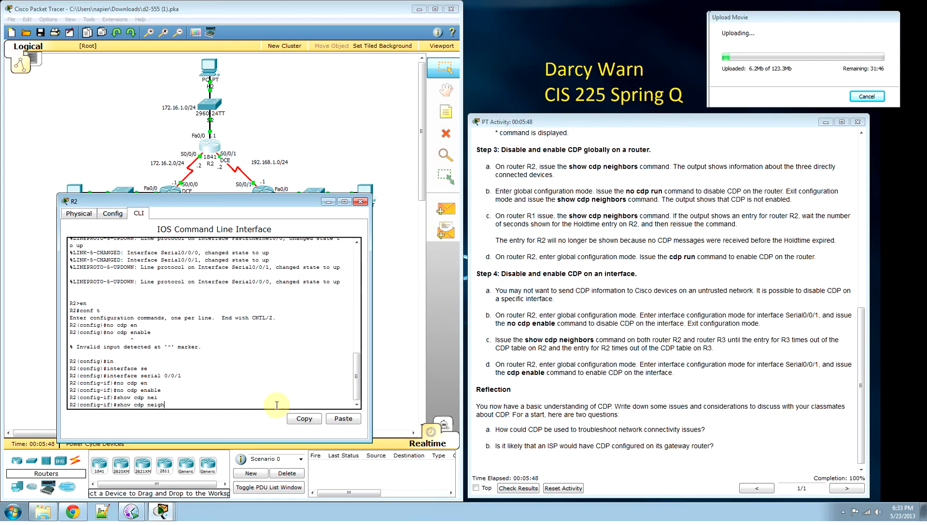
pyautogui.write('exit')
pyautogui.press('enter')
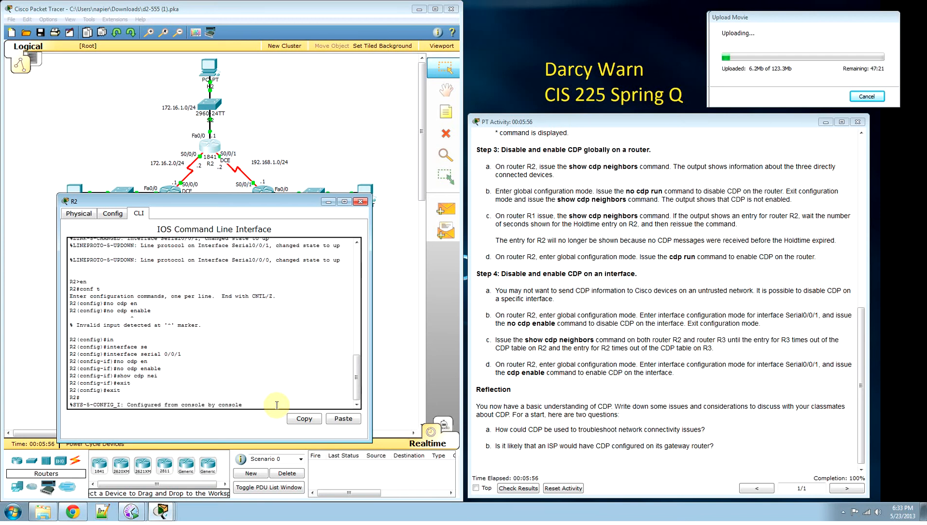
# Run show cdp neighbors on R2 and scroll the table listing S2, R3 and R1.
pyautogui.write('show cdp')
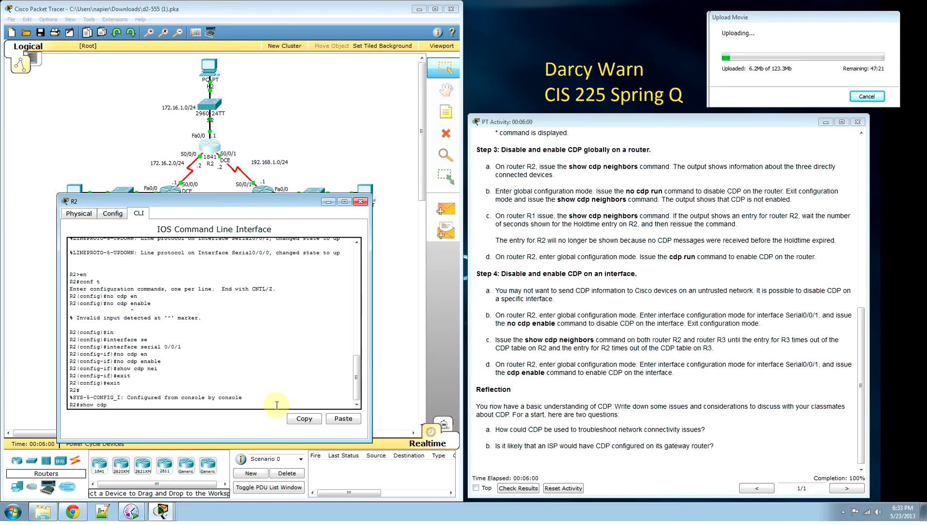
pyautogui.write('neighbors')
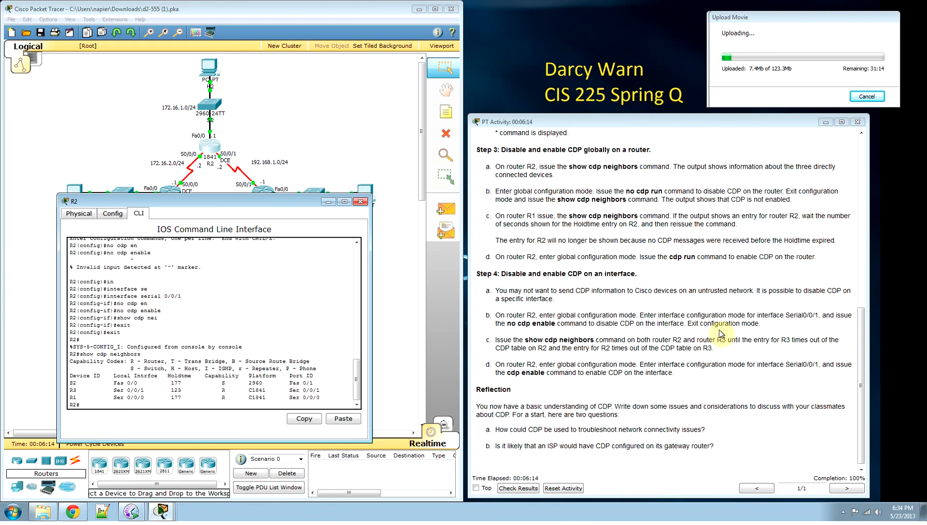
pyautogui.scroll(-3)
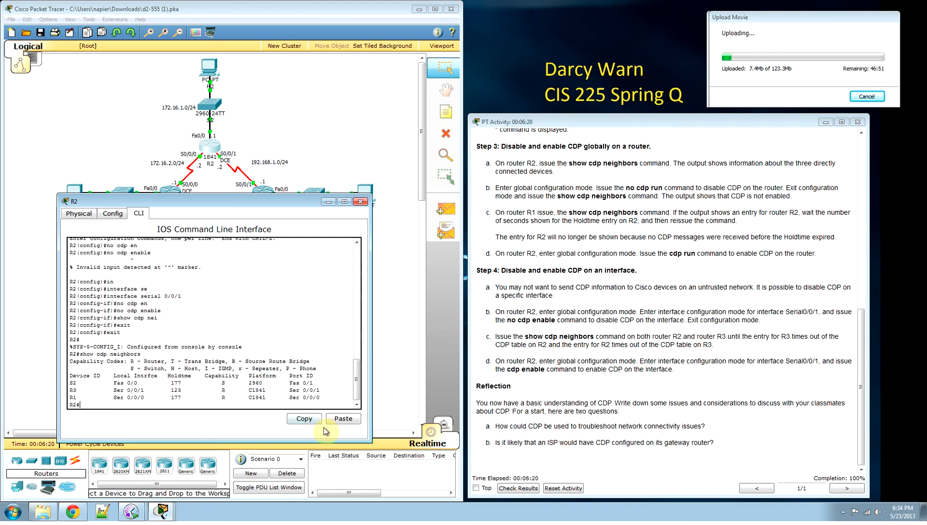
pyautogui.moveTo(576, 511)
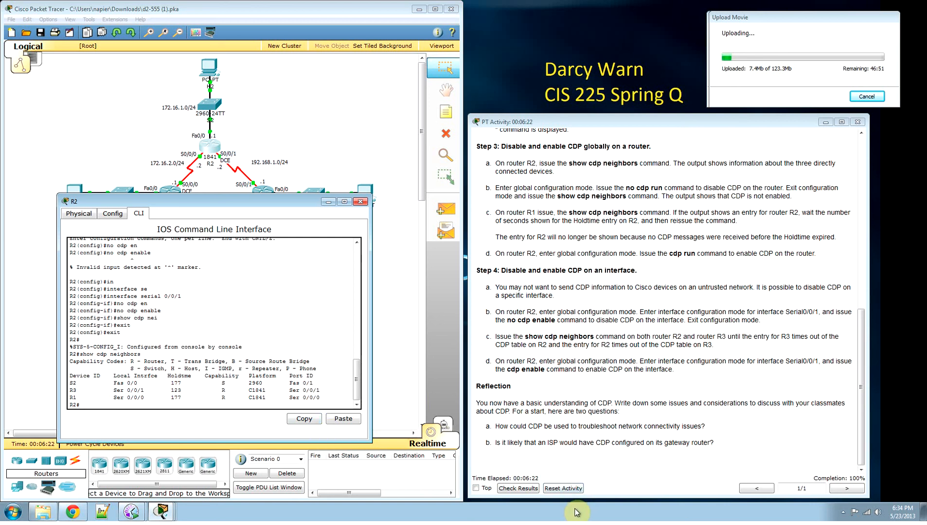